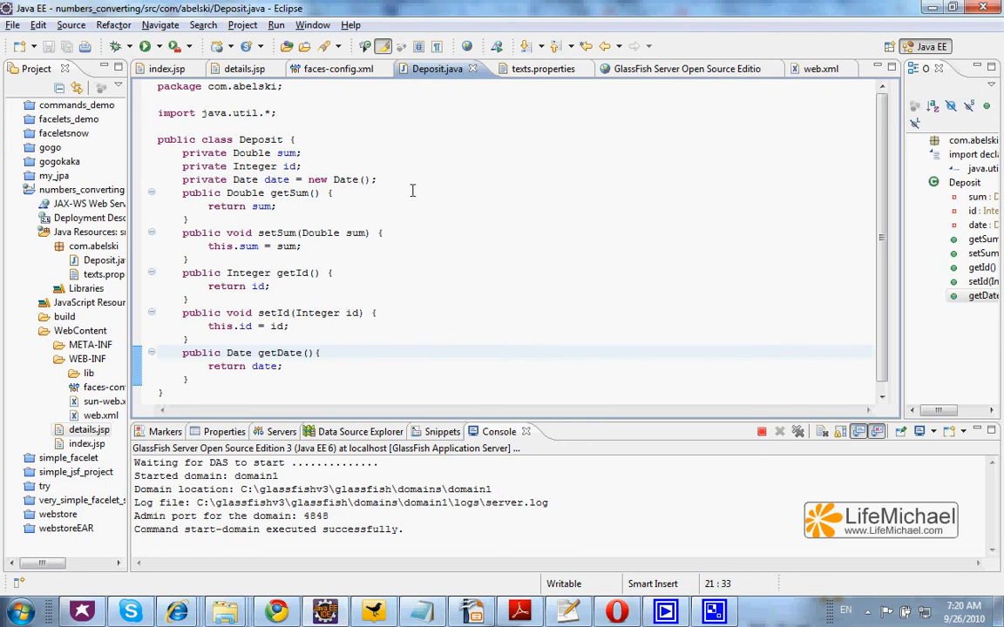
Review the index.jsp form, then the details.jsp page with its number and date converters.
click(166, 69)
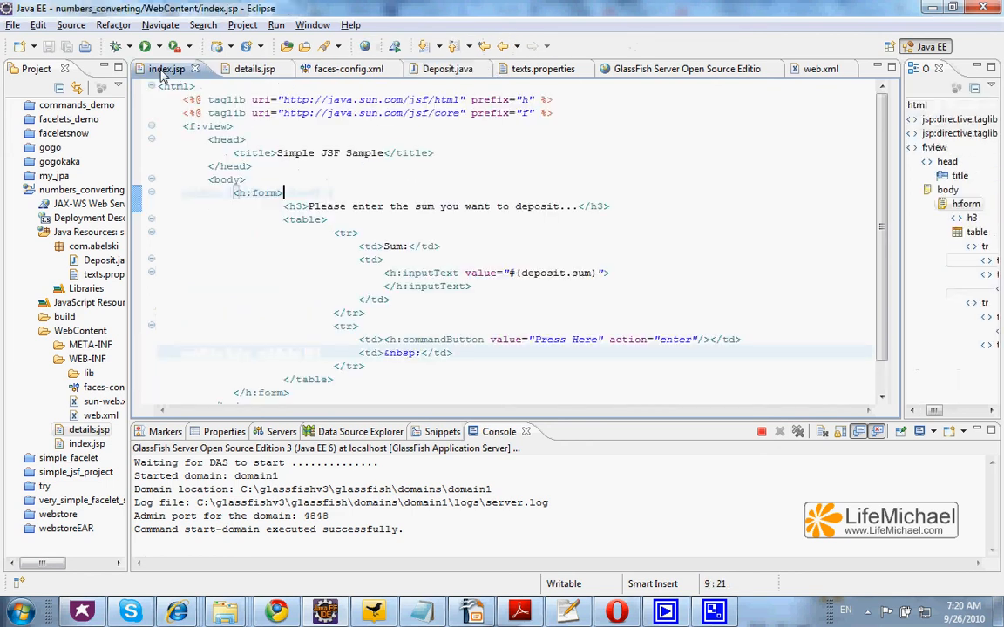
mouse_move(253, 69)
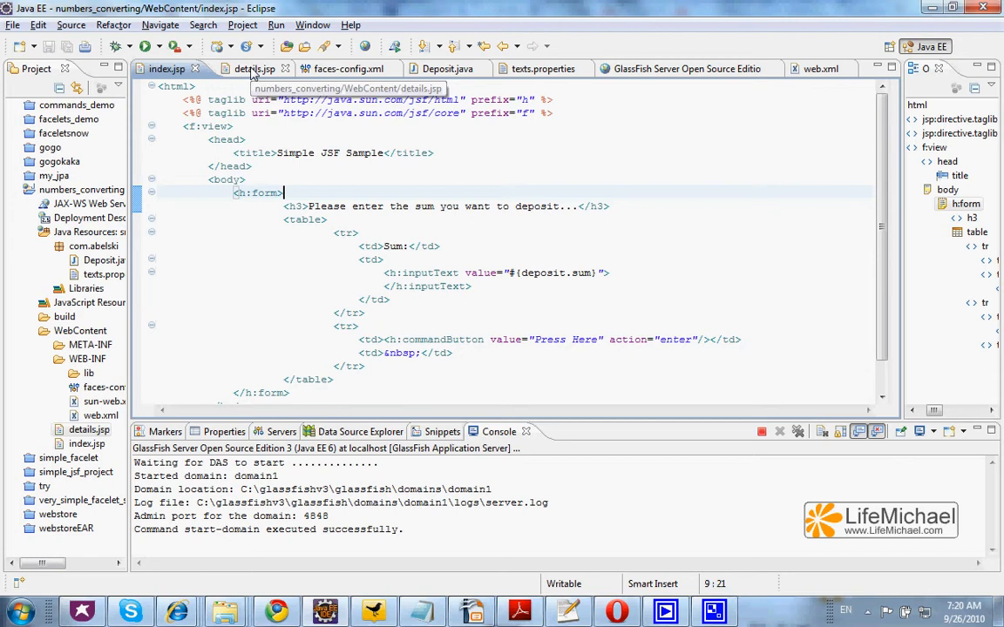
click(244, 69)
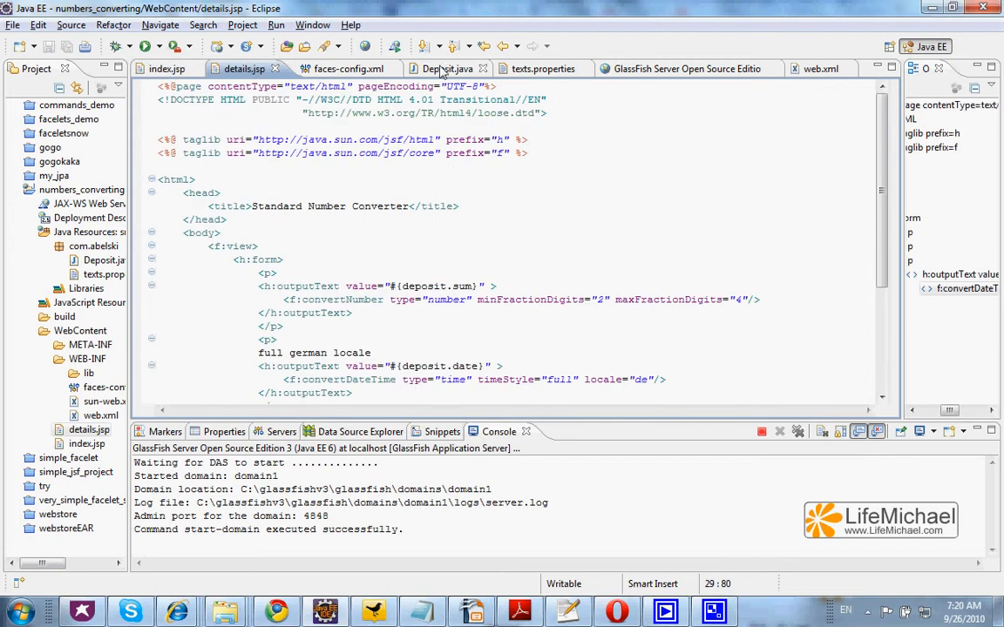
View the Deposit bean source, then switch back to the index.jsp page.
click(440, 69)
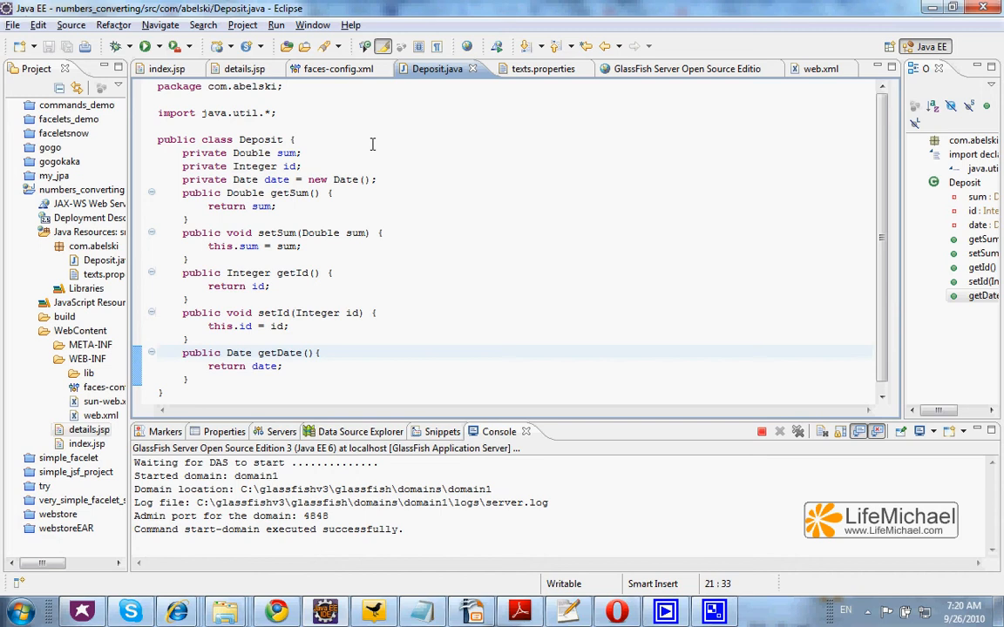
click(166, 68)
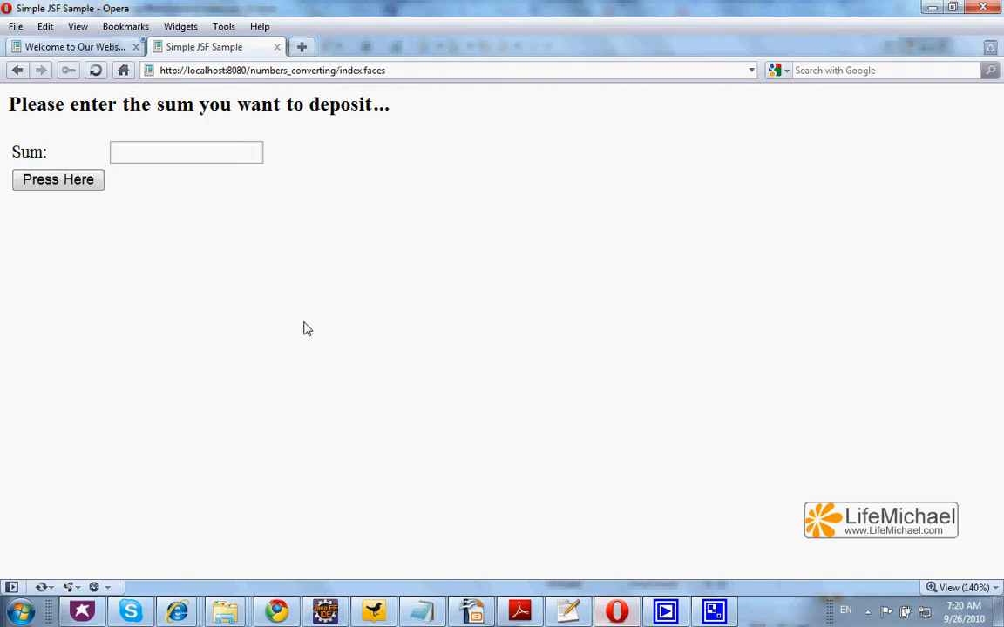
Enter Sum 100000.12345678 in Opera, then review faces-config.xml navigation and details.jsp in Eclipse.
text(100000.1234)
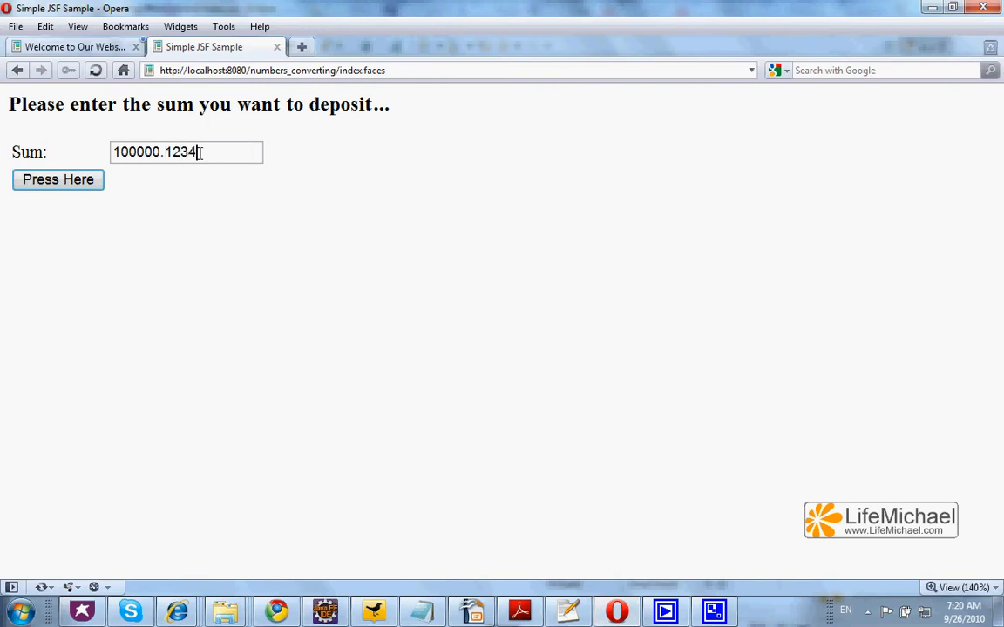
text(5678)
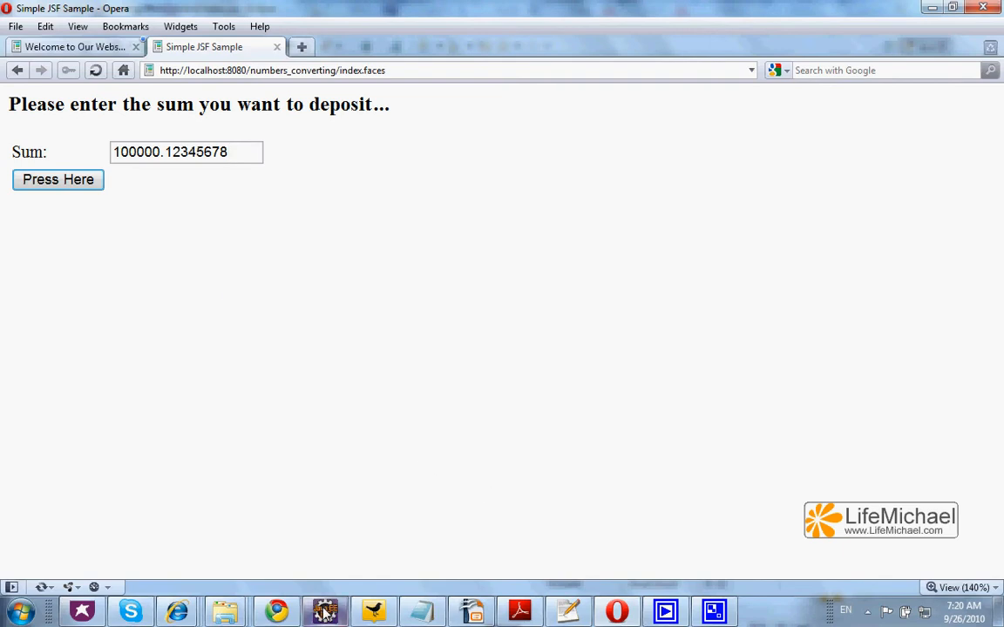
click(324, 610)
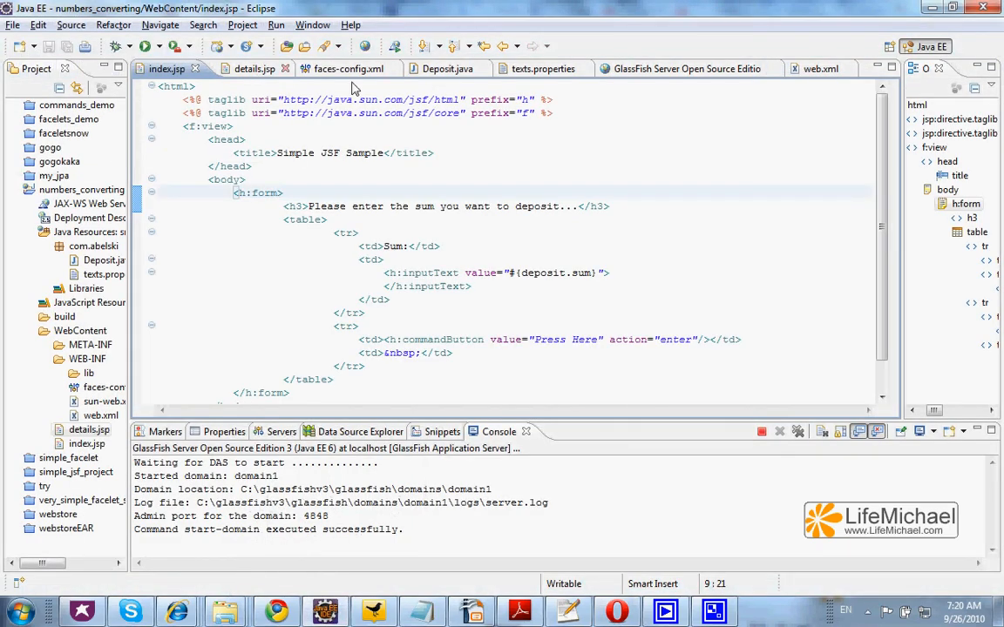
click(347, 69)
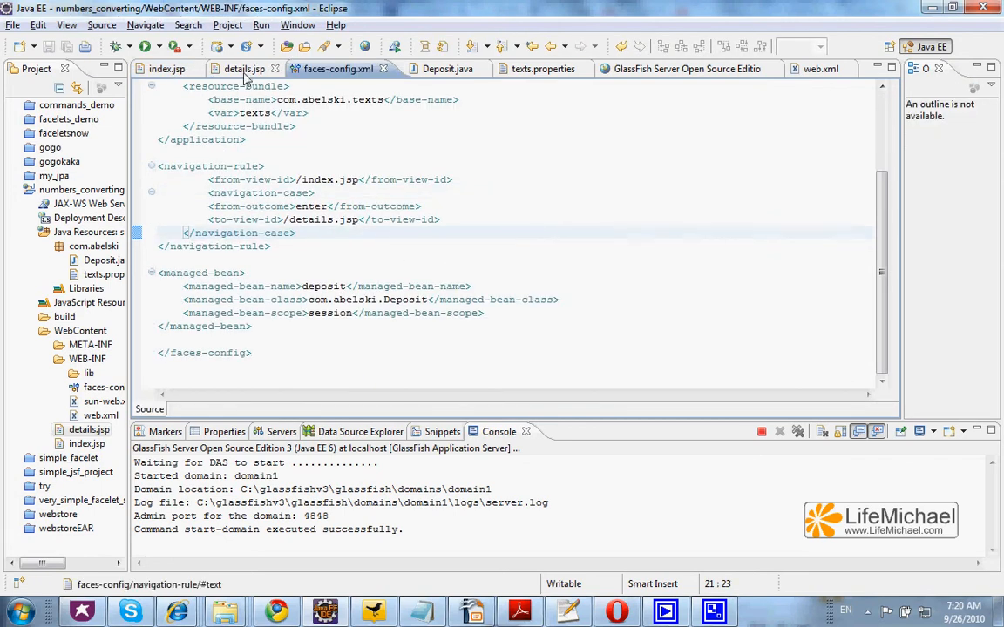
click(243, 69)
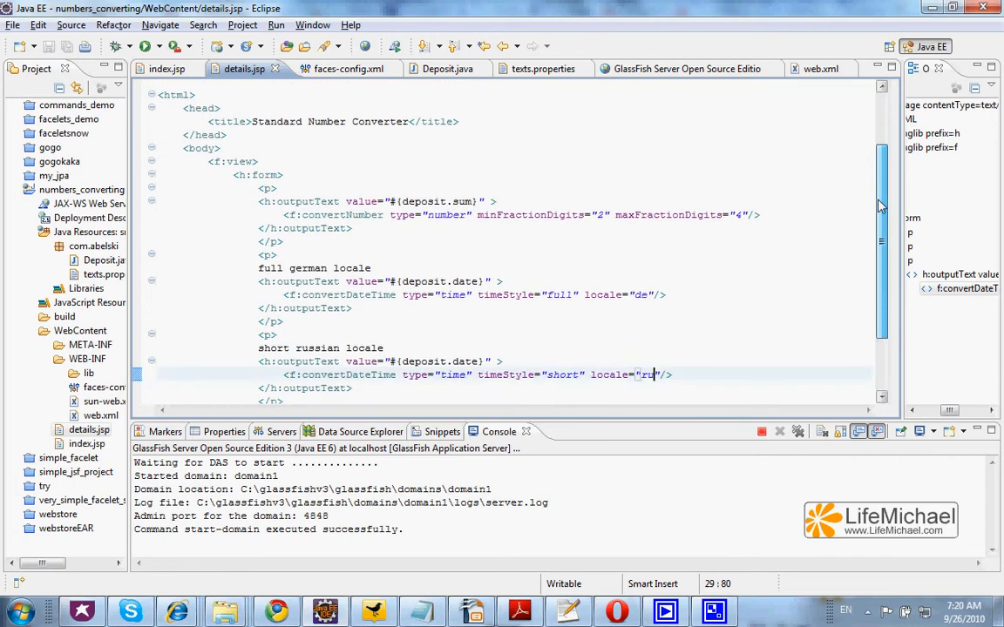
scroll(down, 3)
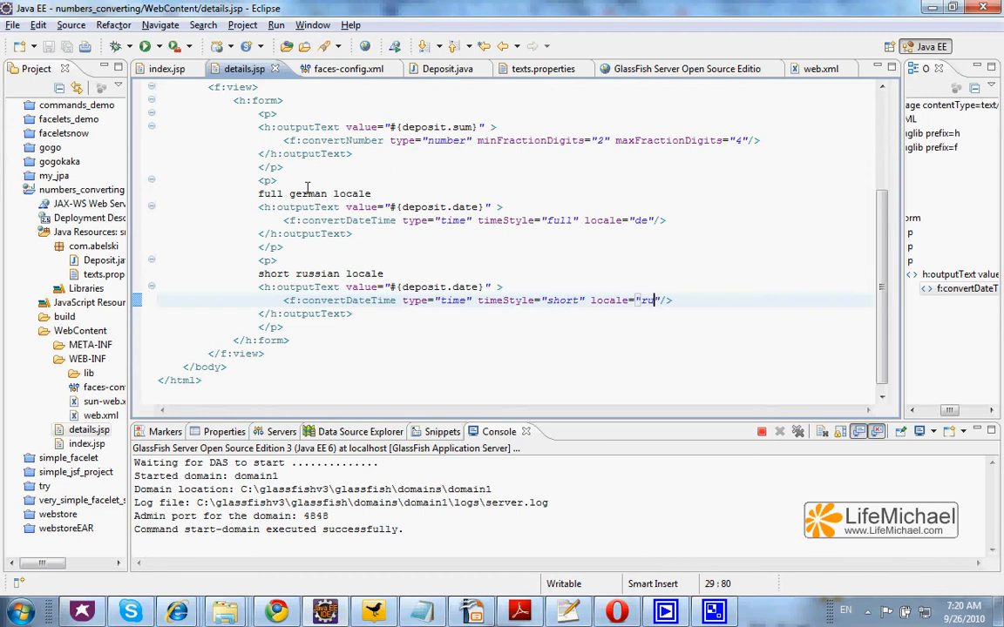
mouse_move(473, 253)
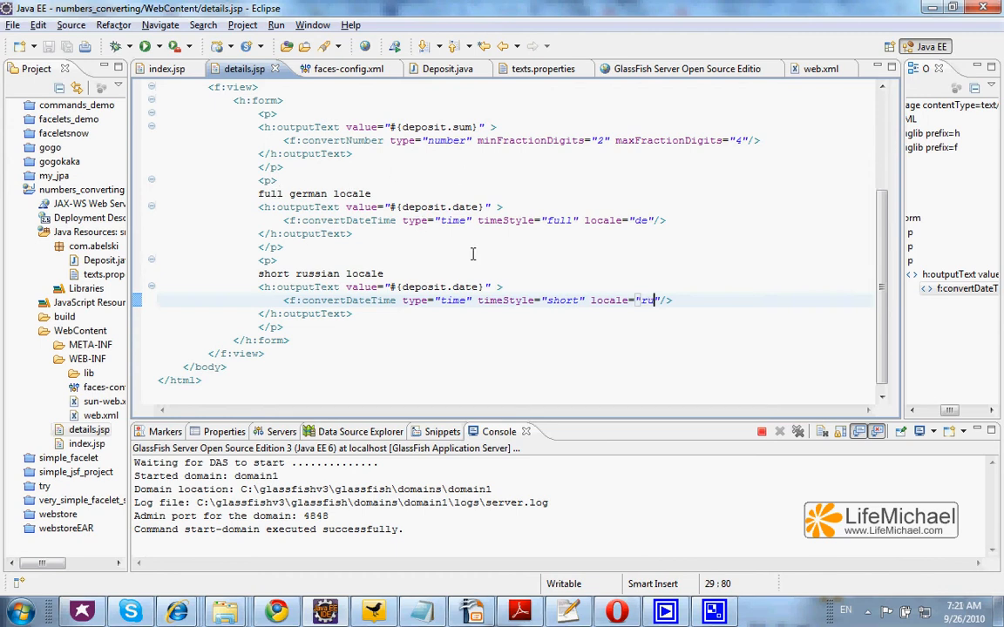
mouse_move(390, 429)
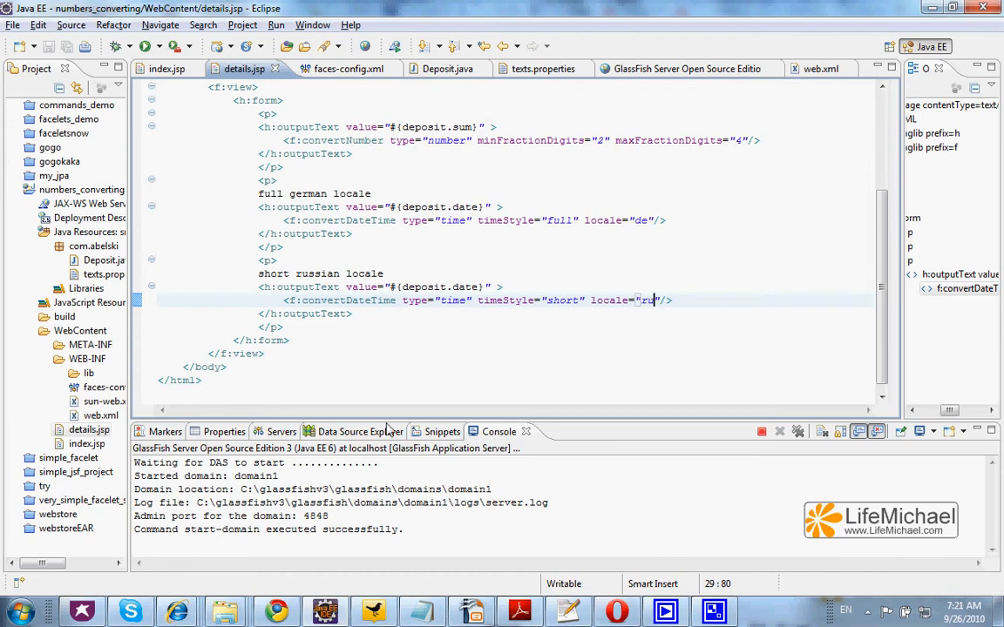